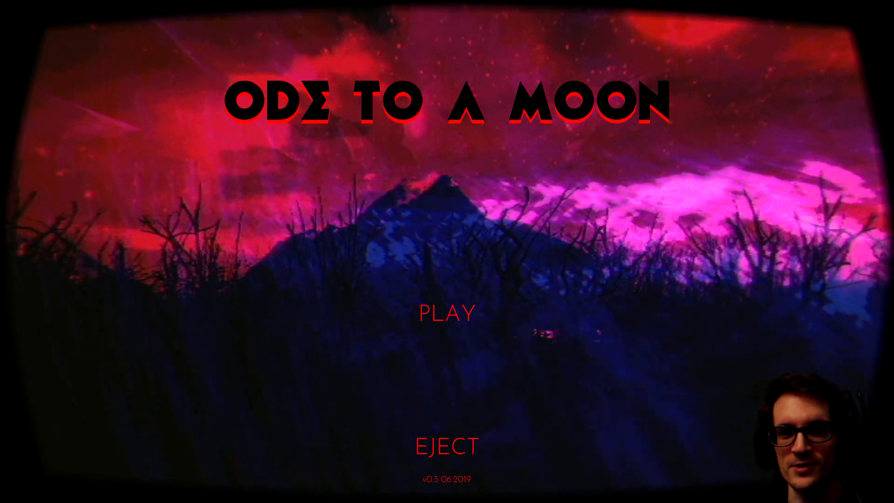
Start the game from the title screen via PLAY.
{"action": "left_click", "coordinate": [446, 313]}
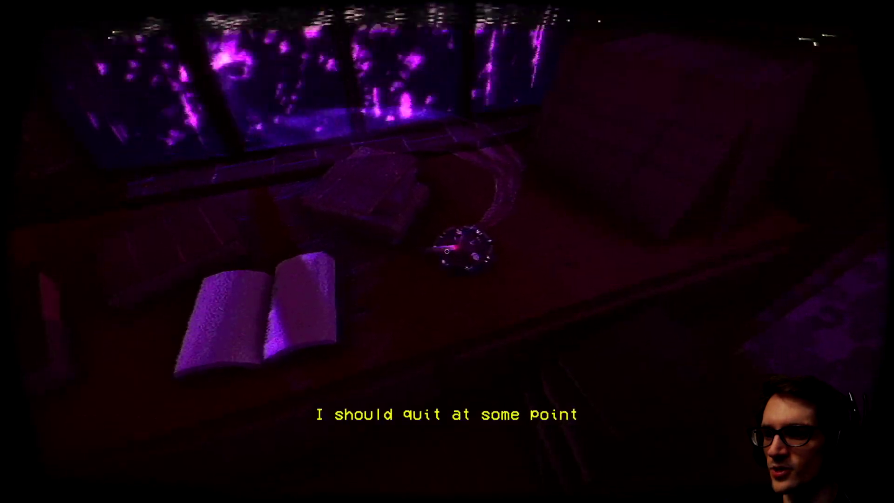
{"action": "mouse_move", "coordinate": [447, 252]}
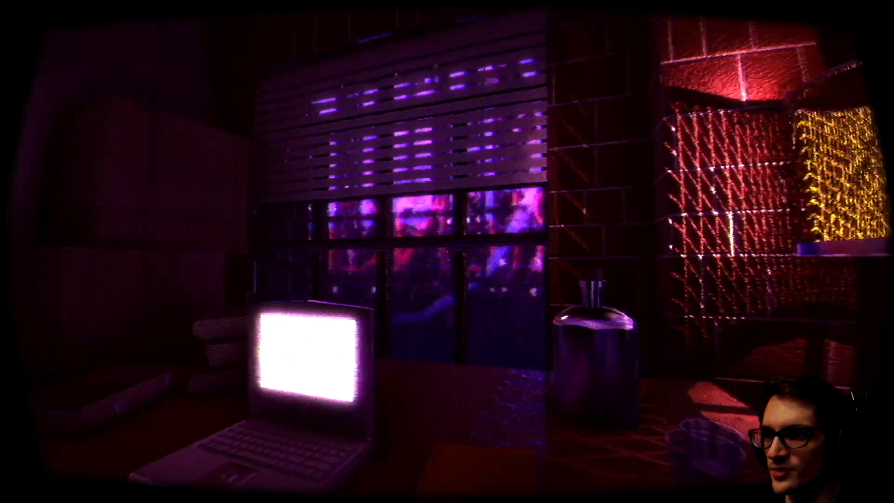
{"action": "mouse_move", "coordinate": [446, 251]}
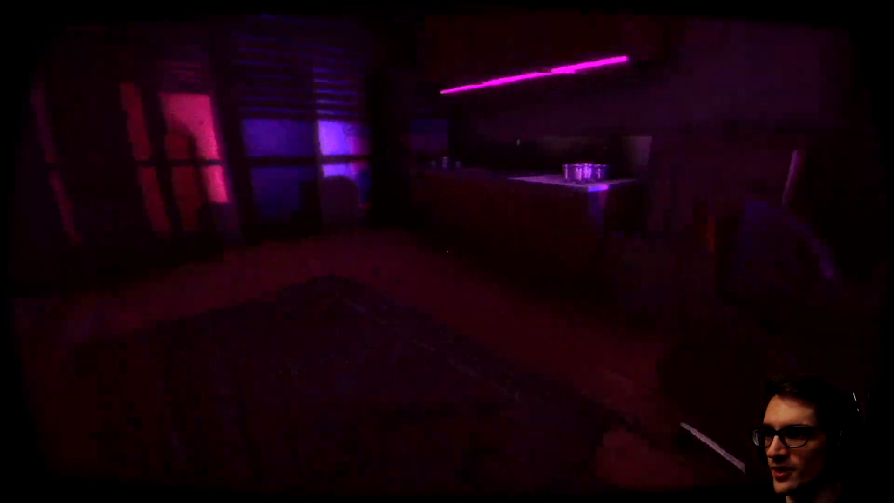
{"action": "mouse_move", "coordinate": [447, 251]}
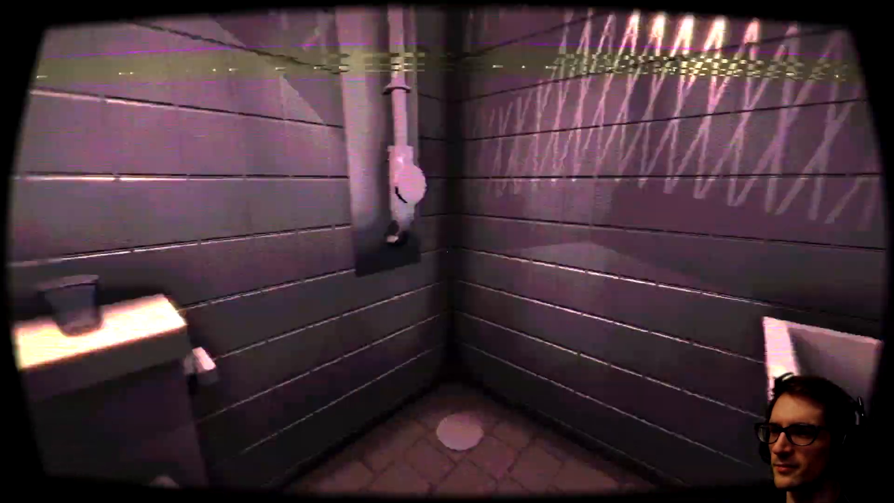
{"action": "mouse_move", "coordinate": [447, 251]}
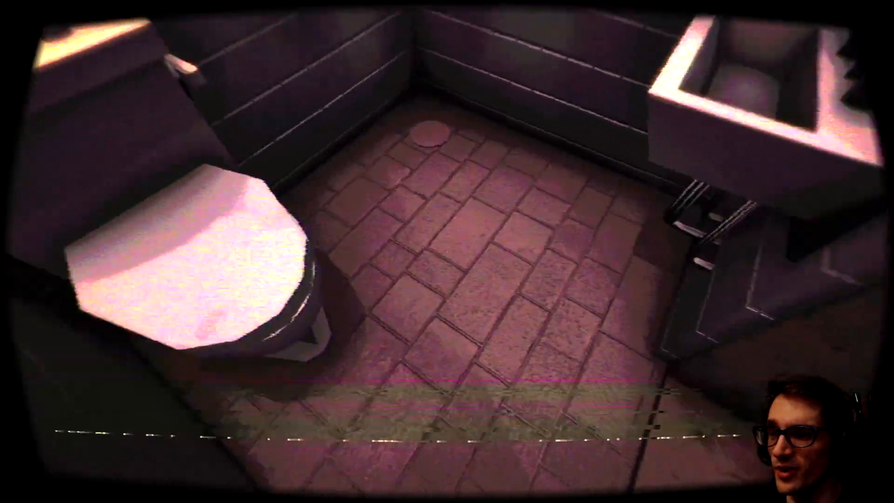
{"action": "mouse_move", "coordinate": [447, 251]}
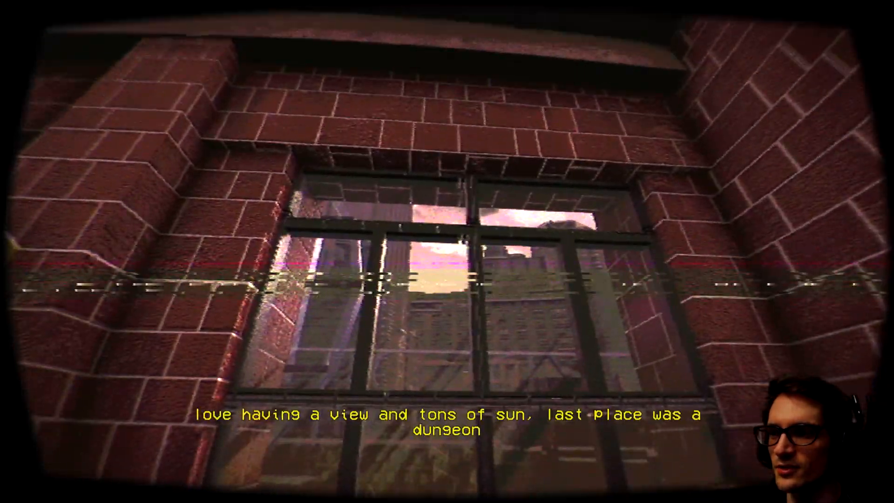
{"action": "mouse_move", "coordinate": [447, 251]}
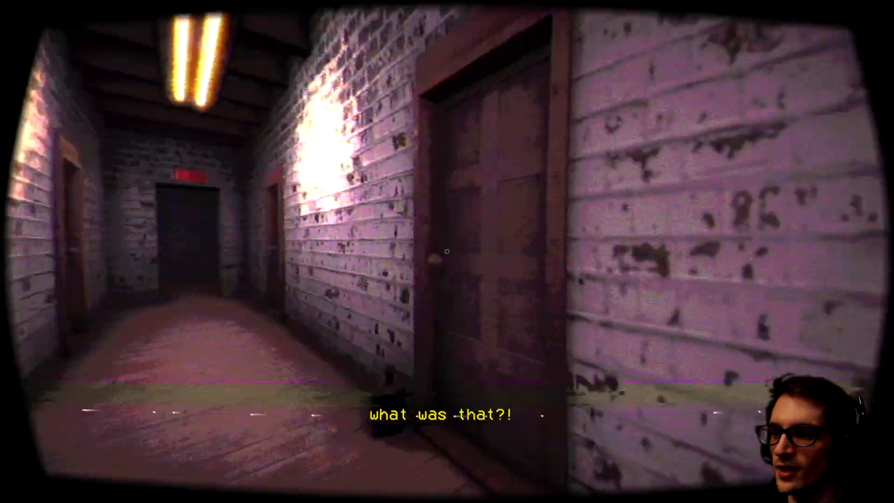
{"action": "mouse_move", "coordinate": [447, 251]}
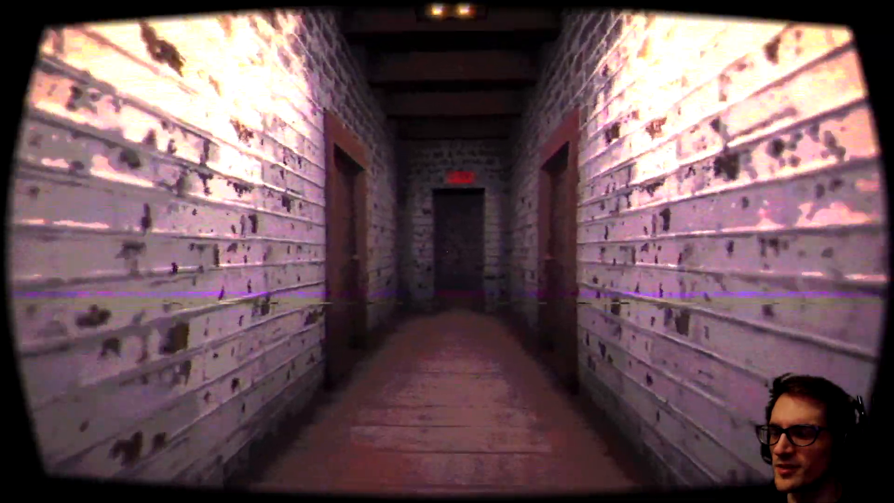
Walk forward out of the apartment and down the shabby corridor toward the exit door.
{"action": "key", "text": "w"}
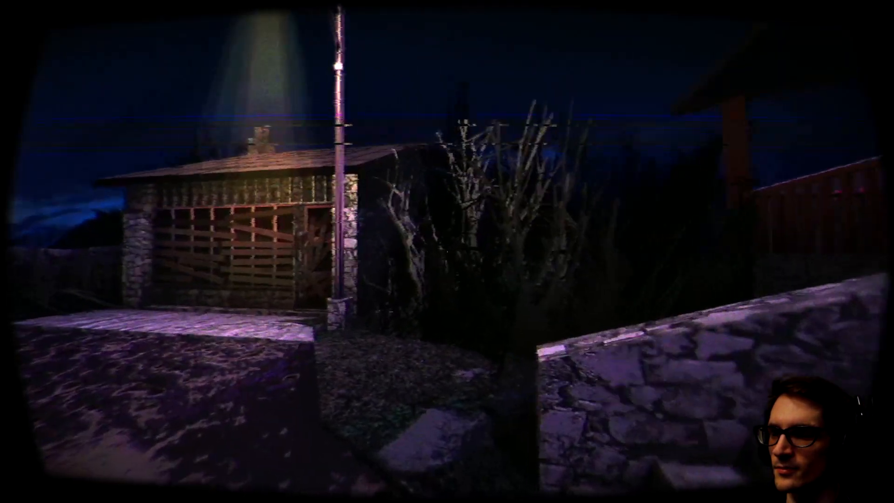
{"action": "mouse_move", "coordinate": [447, 251]}
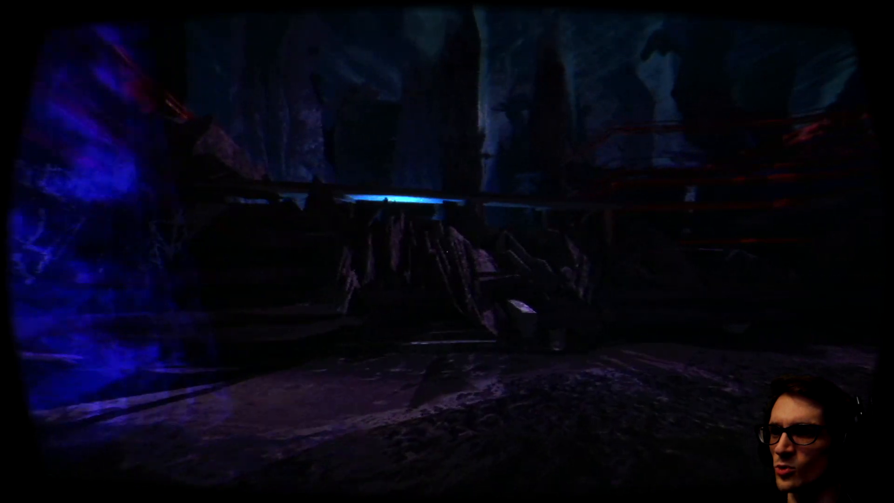
{"action": "mouse_move", "coordinate": [446, 252]}
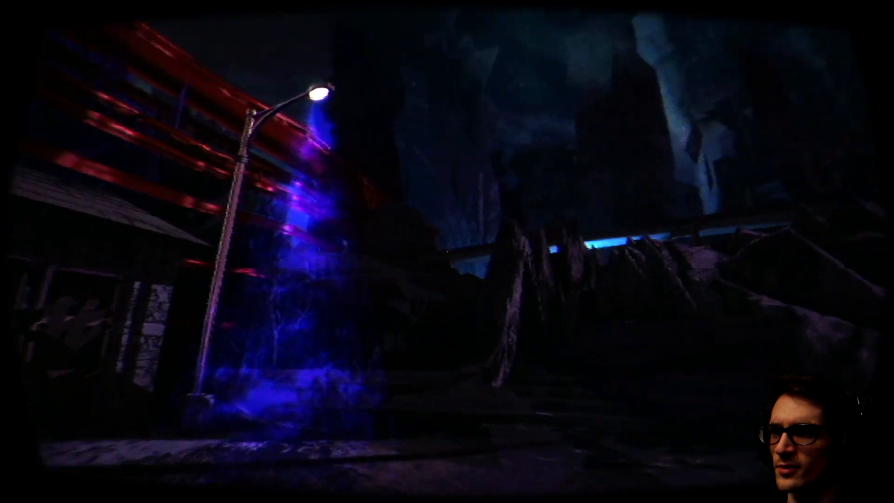
{"action": "mouse_move", "coordinate": [446, 251]}
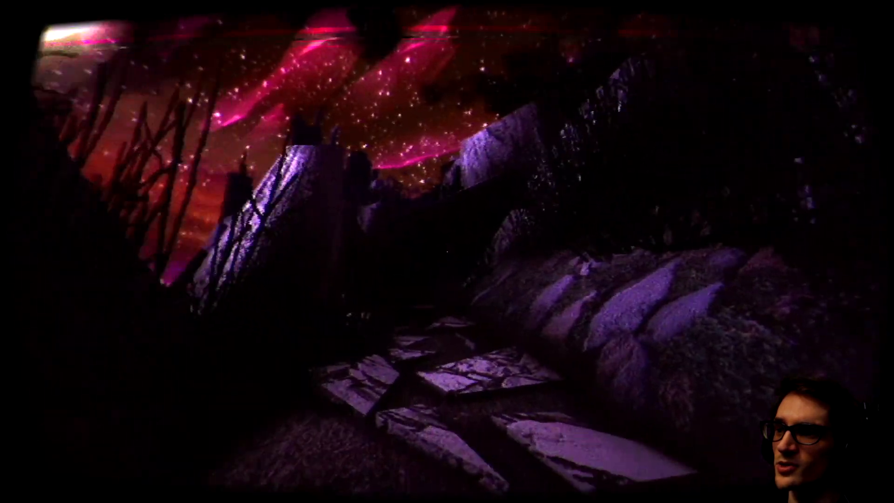
{"action": "mouse_move", "coordinate": [447, 252]}
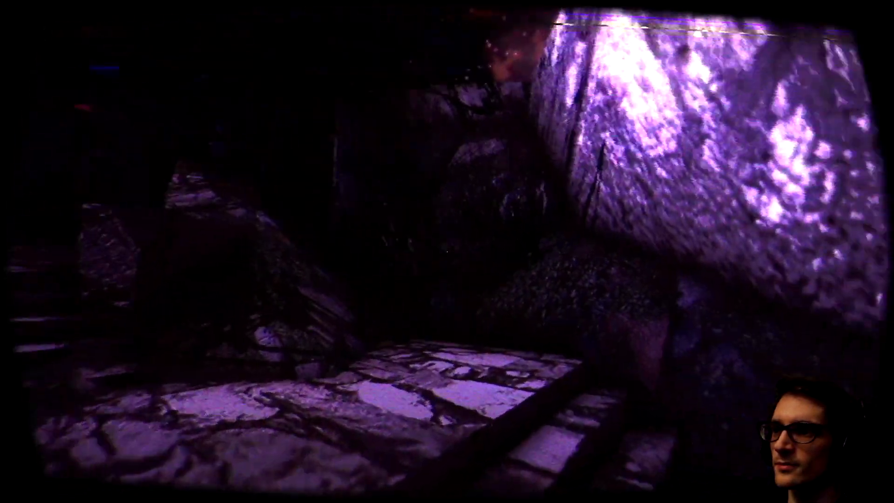
{"action": "mouse_move", "coordinate": [446, 252]}
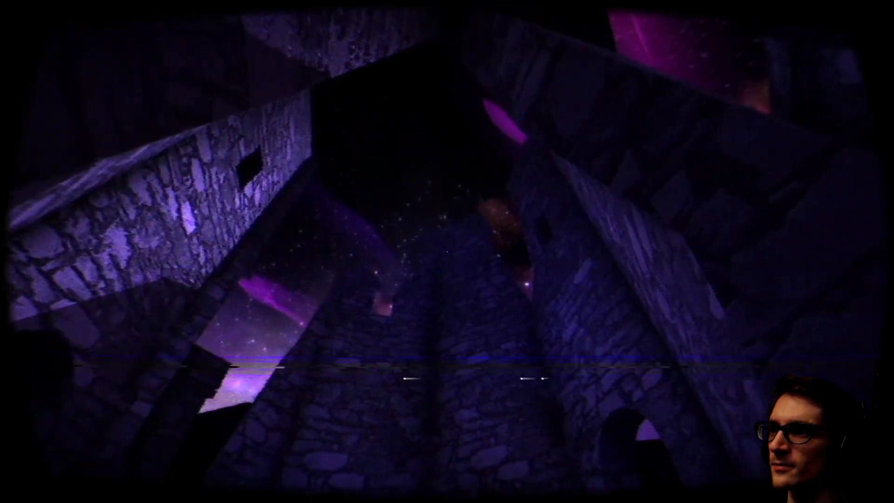
{"action": "mouse_move", "coordinate": [447, 252]}
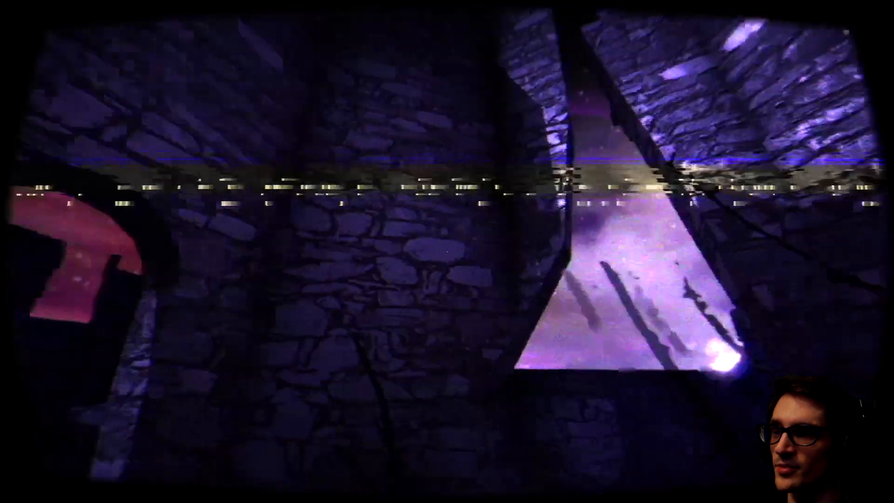
{"action": "mouse_move", "coordinate": [447, 251]}
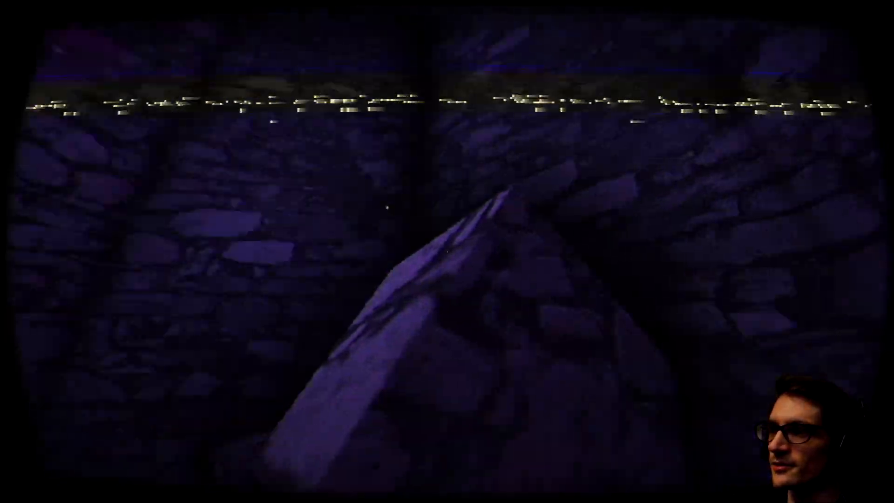